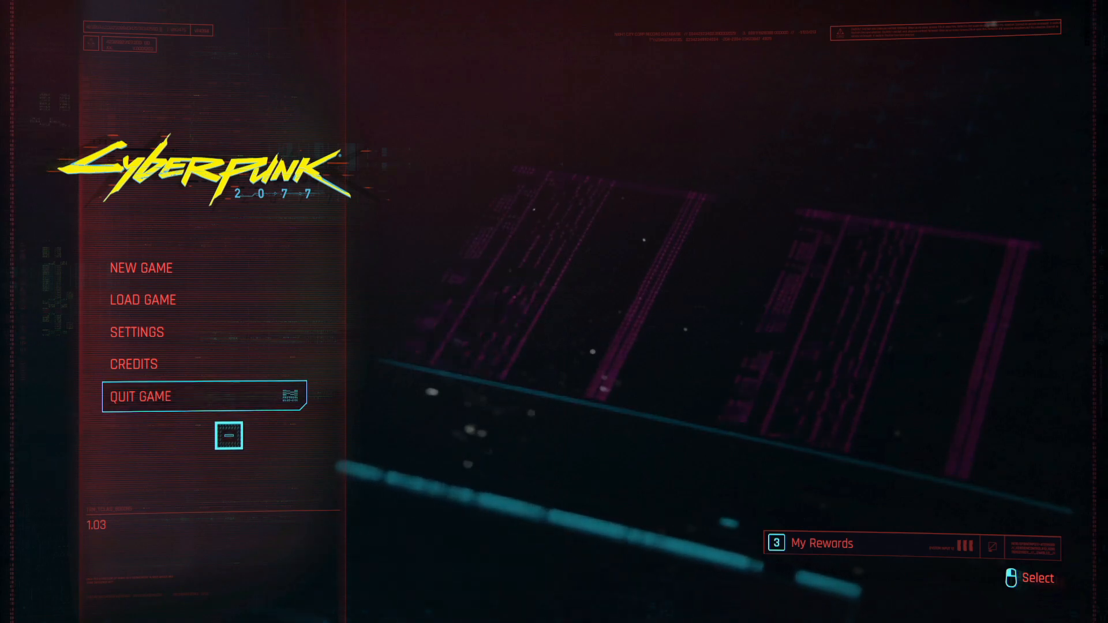
Go from the main menu into Settings and over to the Gameplay section.
click(136, 331)
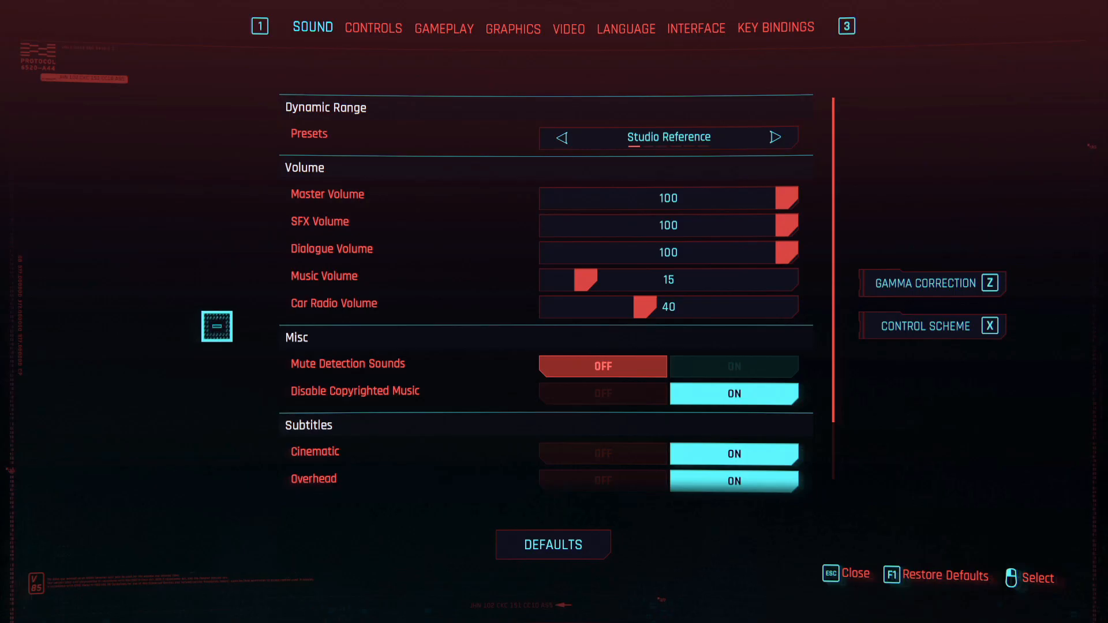
mouse_move(443, 27)
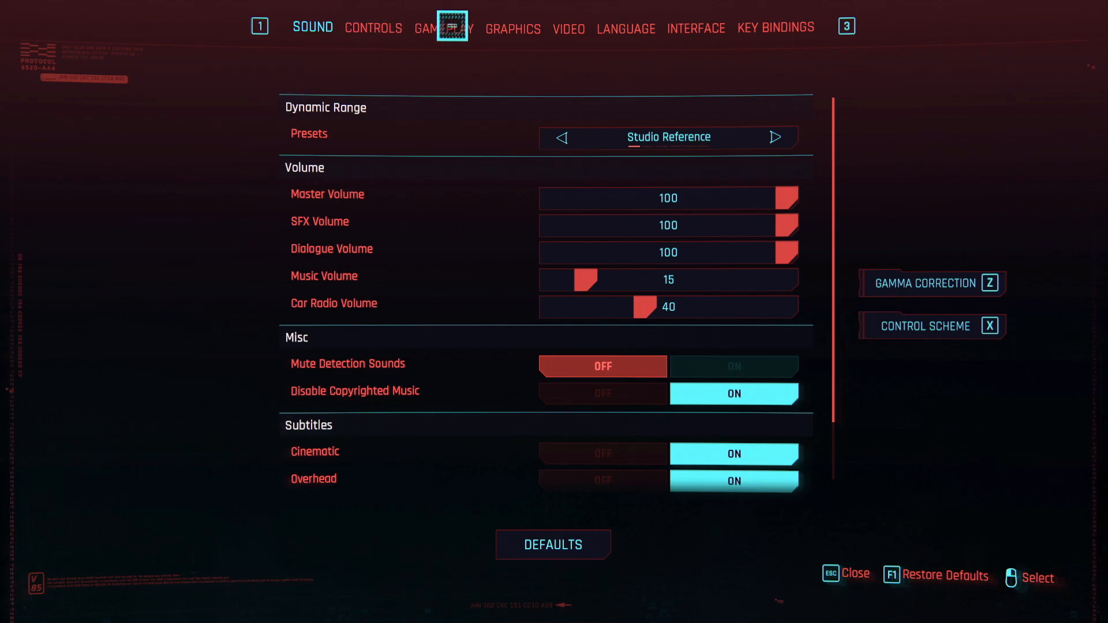
click(442, 28)
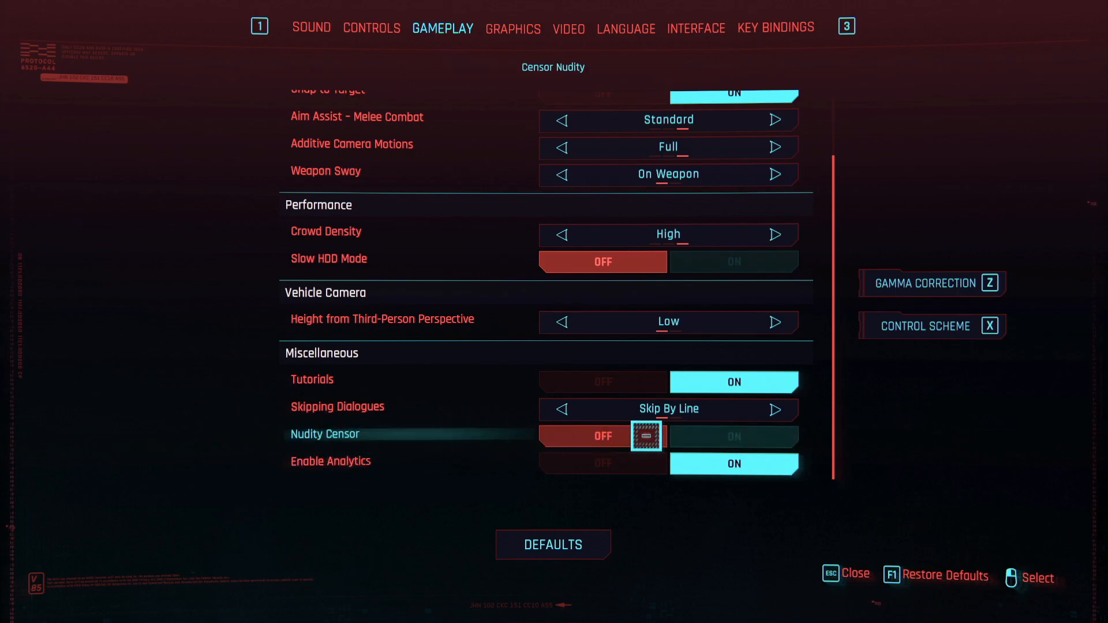
Switch Nudity Censor to On under Miscellaneous.
click(734, 436)
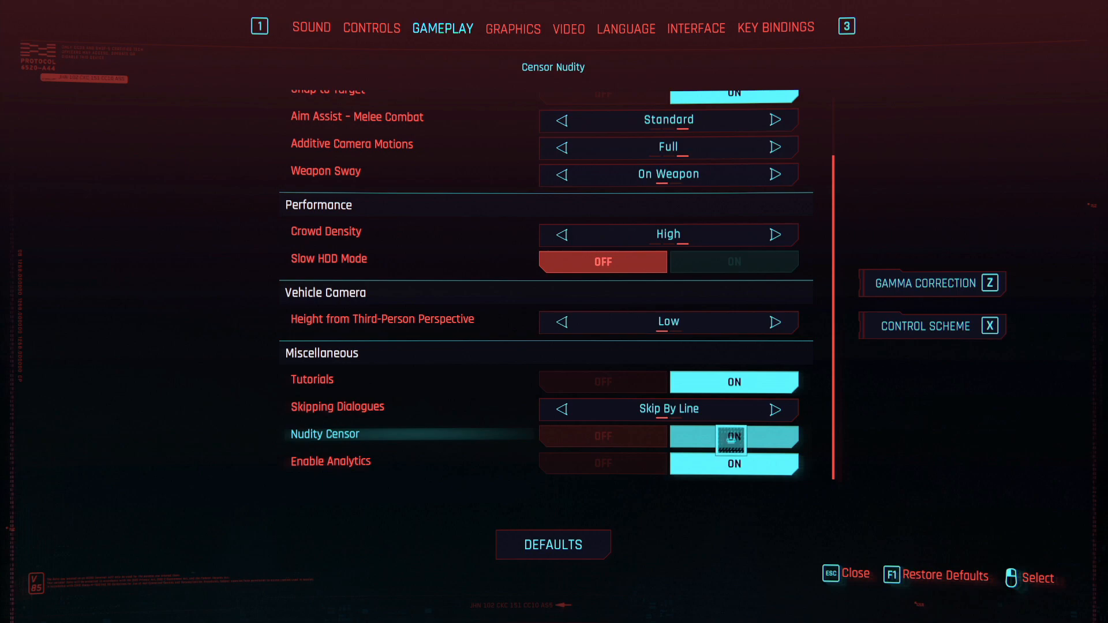